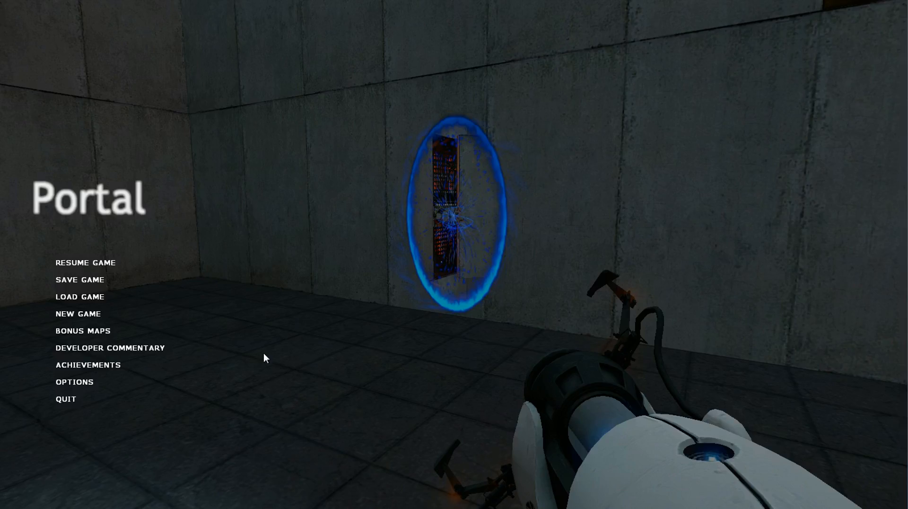
Step: Resume play and fire portals onto the chamber wall and floor to reach the open doorway
click(85, 262)
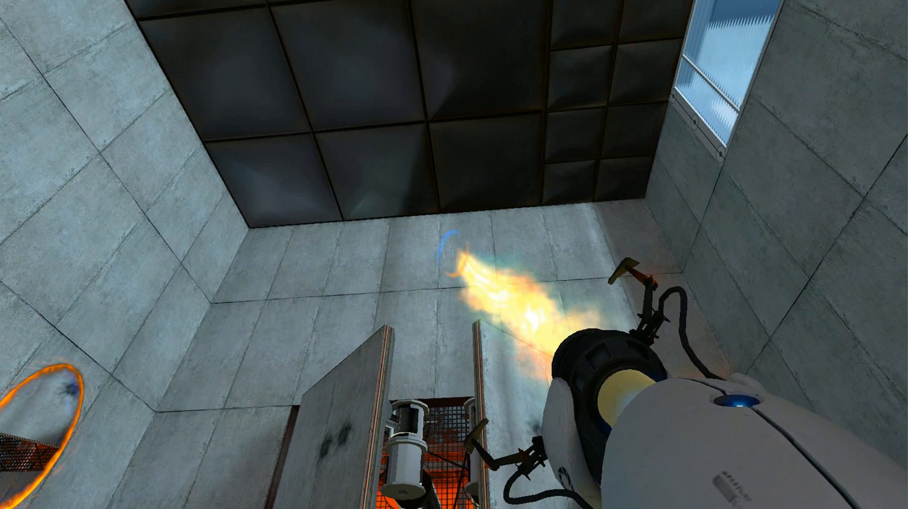
click(454, 255)
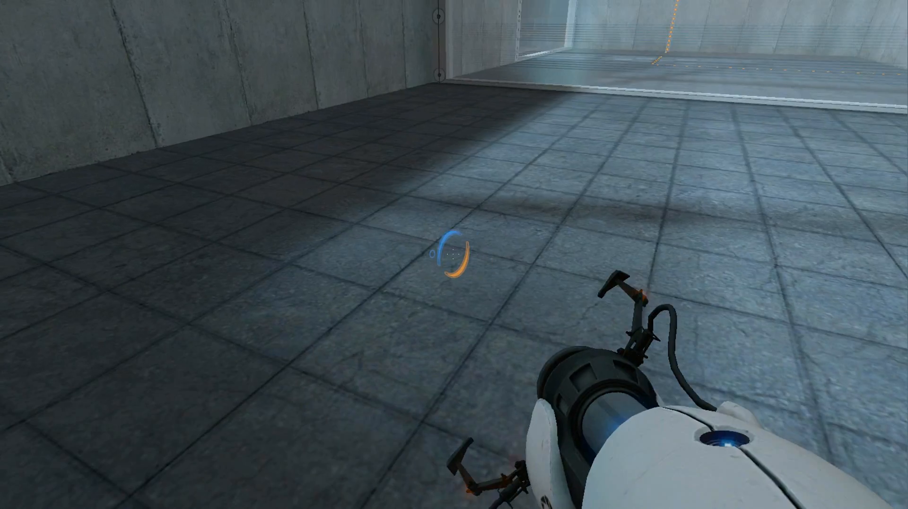
click(454, 254)
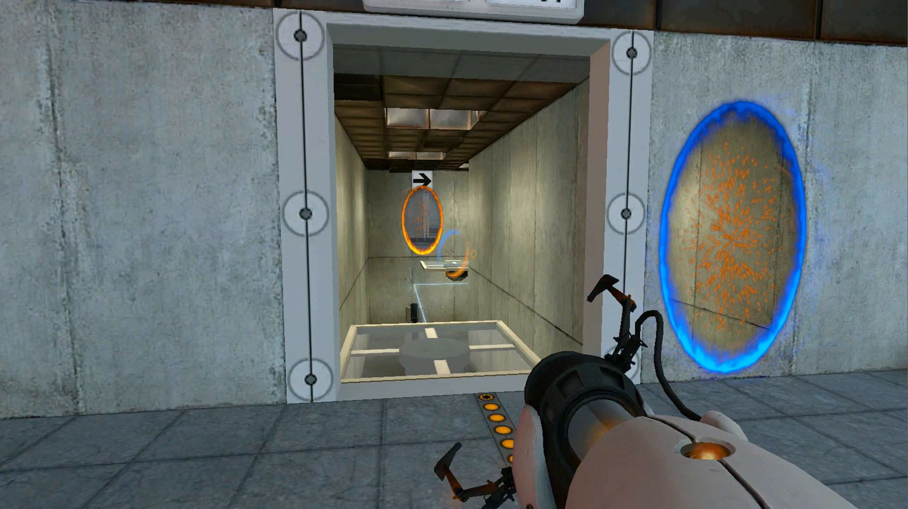
Step: Pause, overwrite an existing saved game with the current progress from the Save Game list
key(Escape)
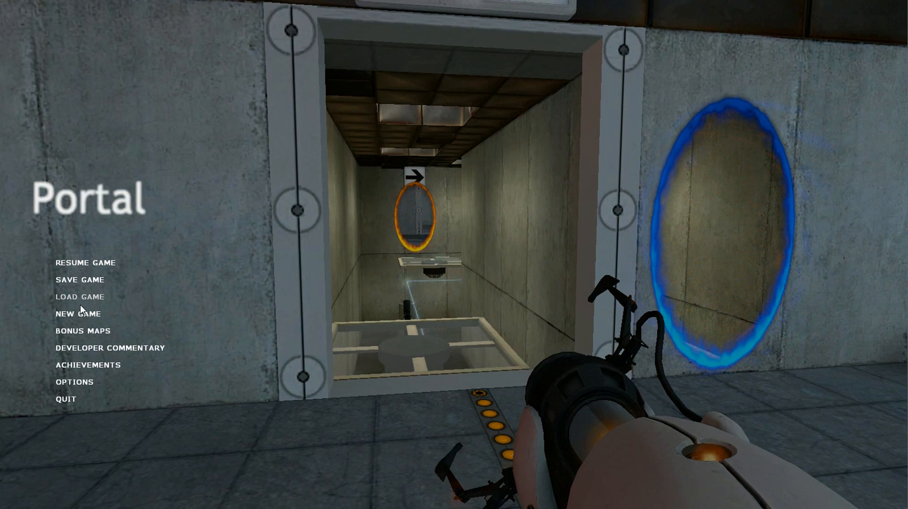
click(80, 280)
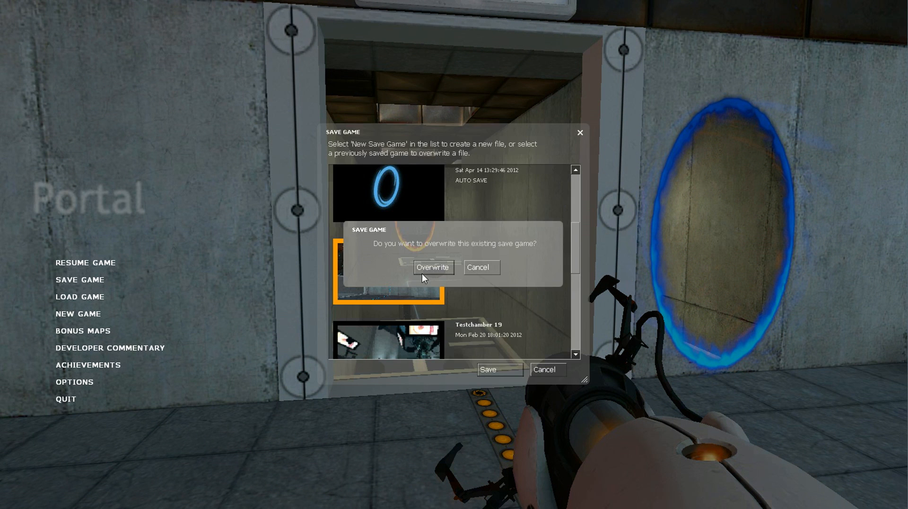
click(434, 266)
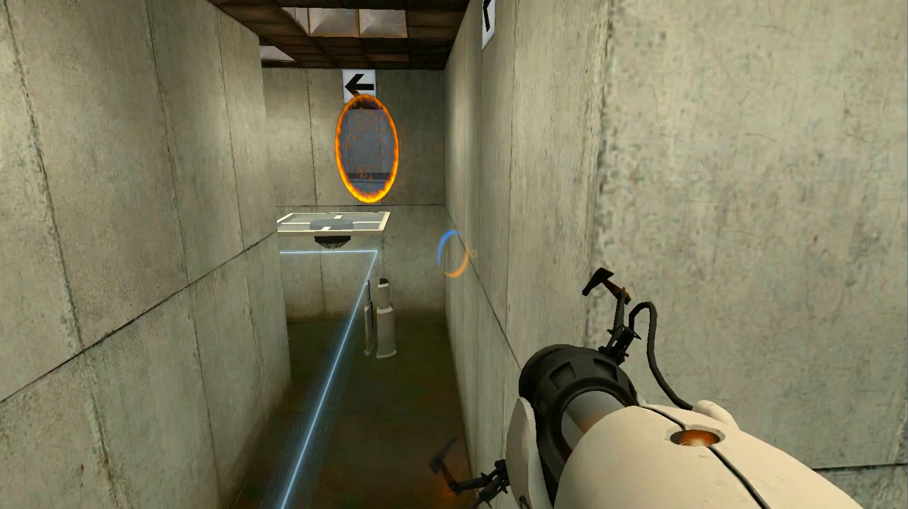
mouse_move(455, 254)
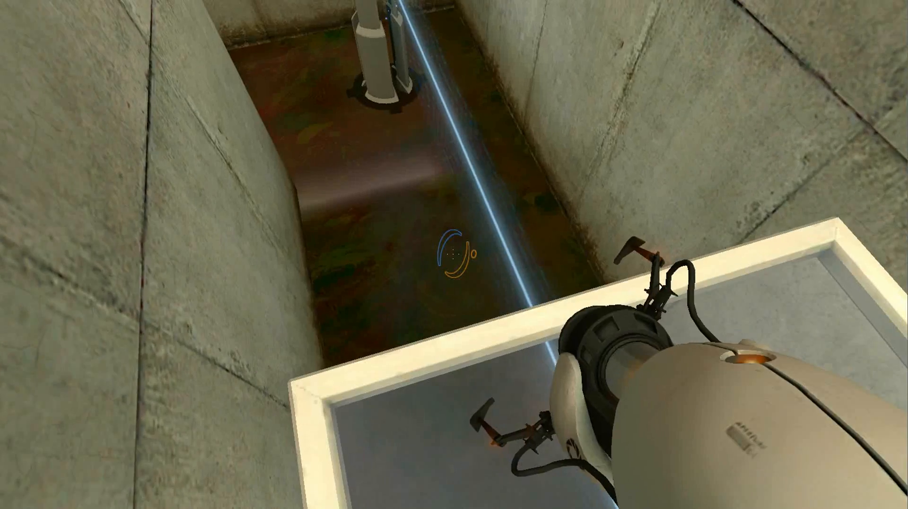
mouse_move(454, 254)
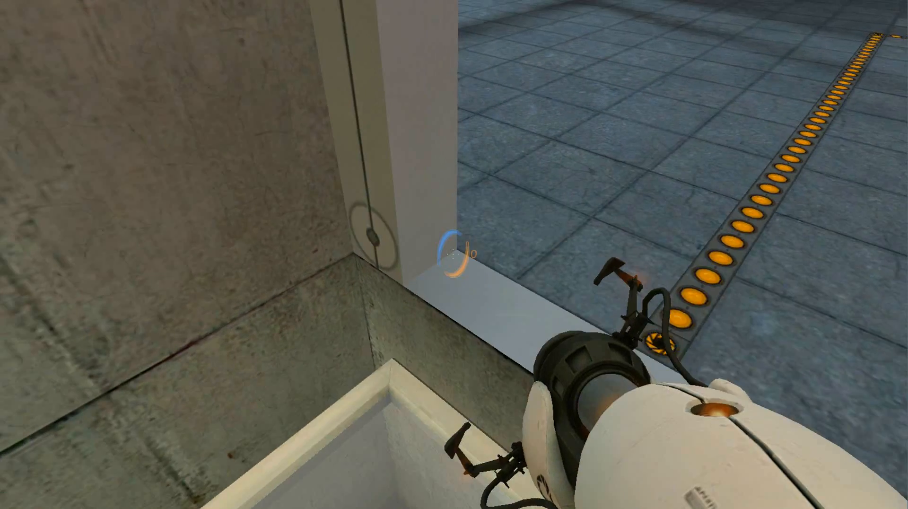
Step: Fire a portal from the moving platform to enter the larger main chamber
click(454, 255)
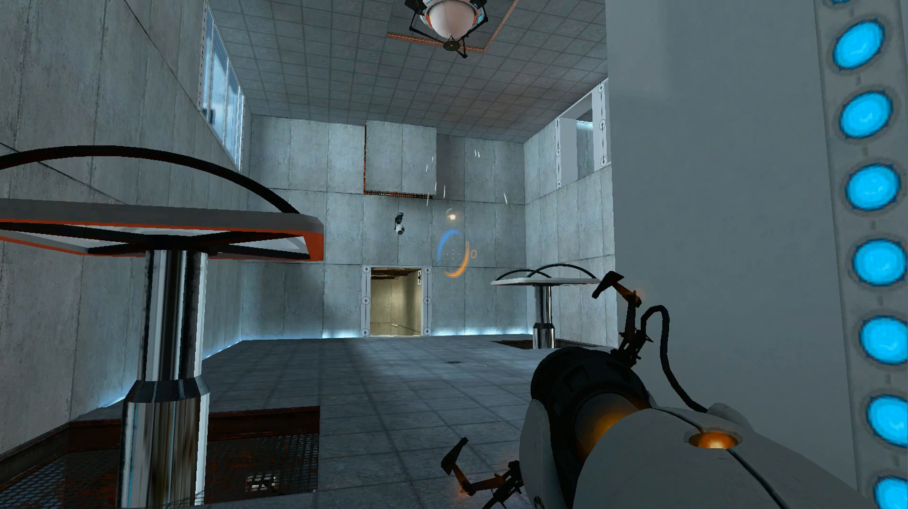
Step: Pause and overwrite the Testchamber 15 saved game with the current progress
key(Escape)
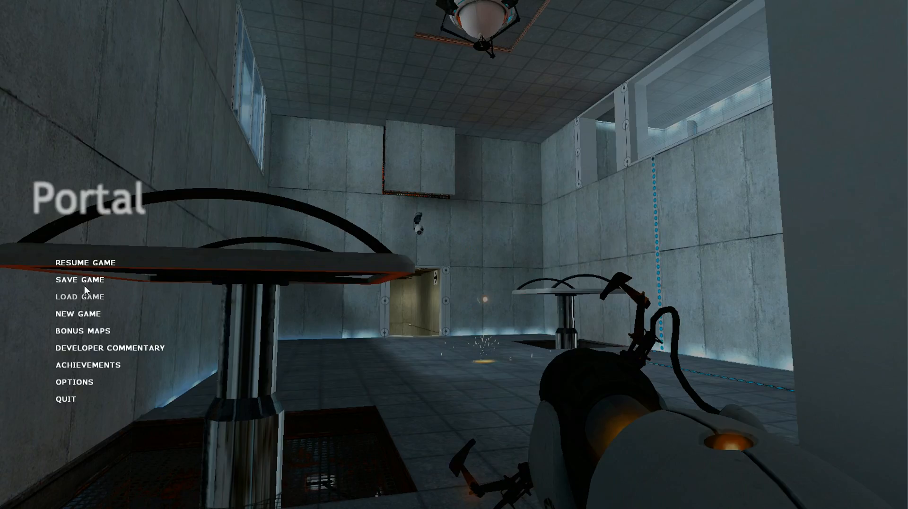
click(80, 280)
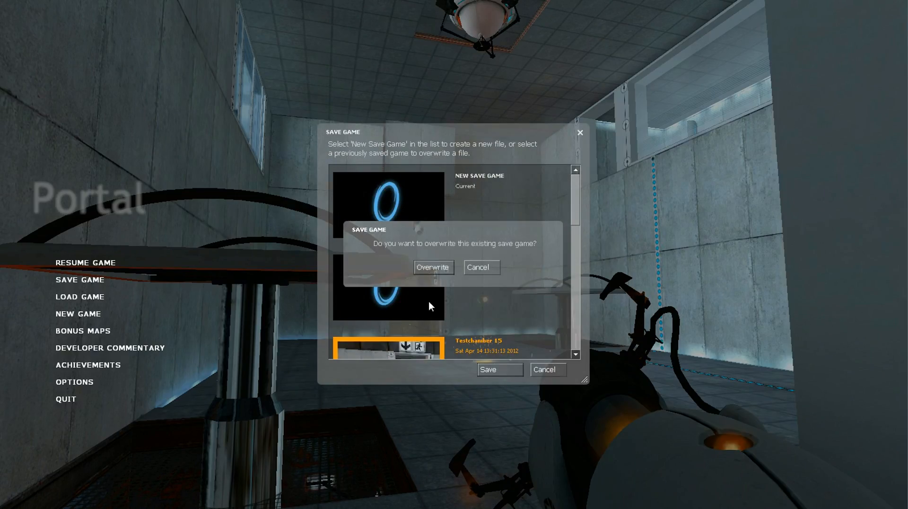
click(433, 267)
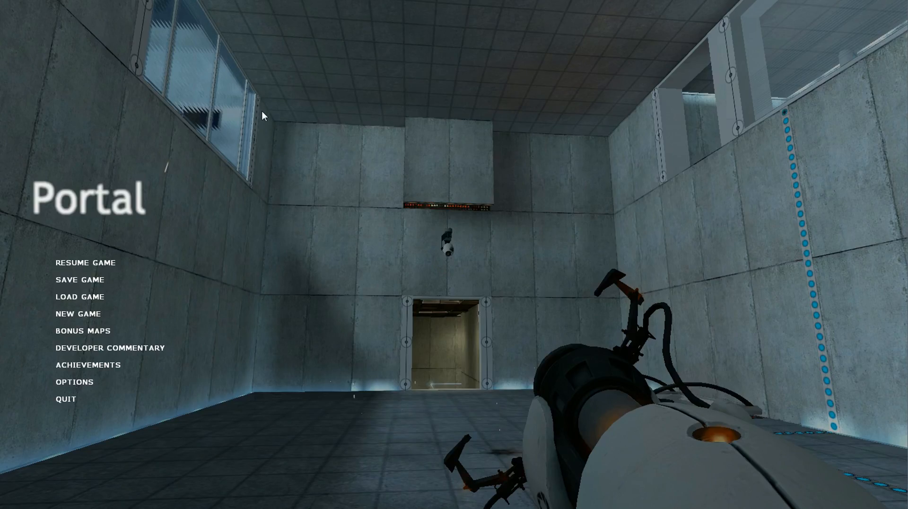
mouse_move(107, 137)
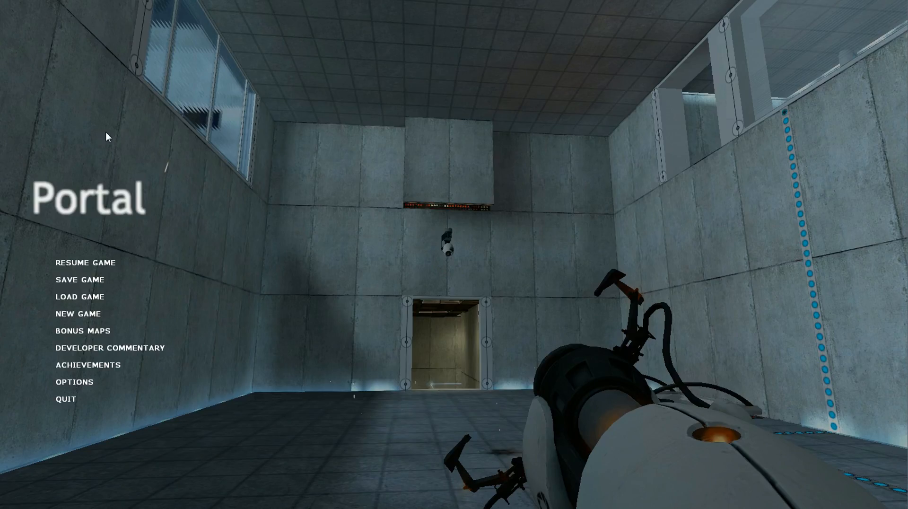
mouse_move(107, 262)
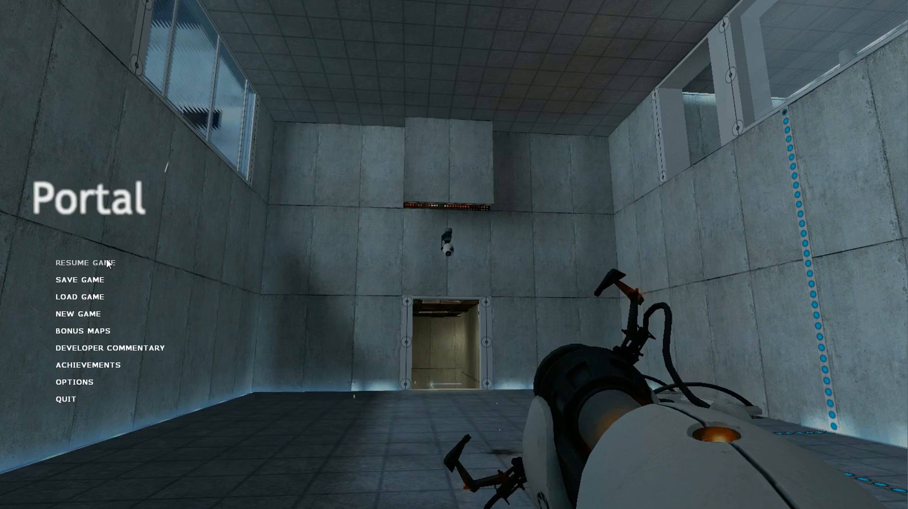
Step: Resume play, walk into the next room and open a blue portal on its low wall
click(86, 262)
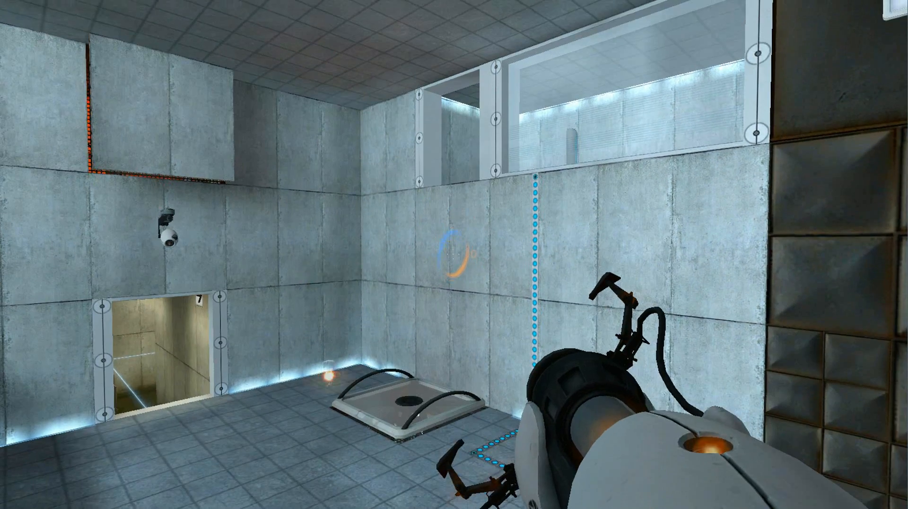
mouse_move(455, 254)
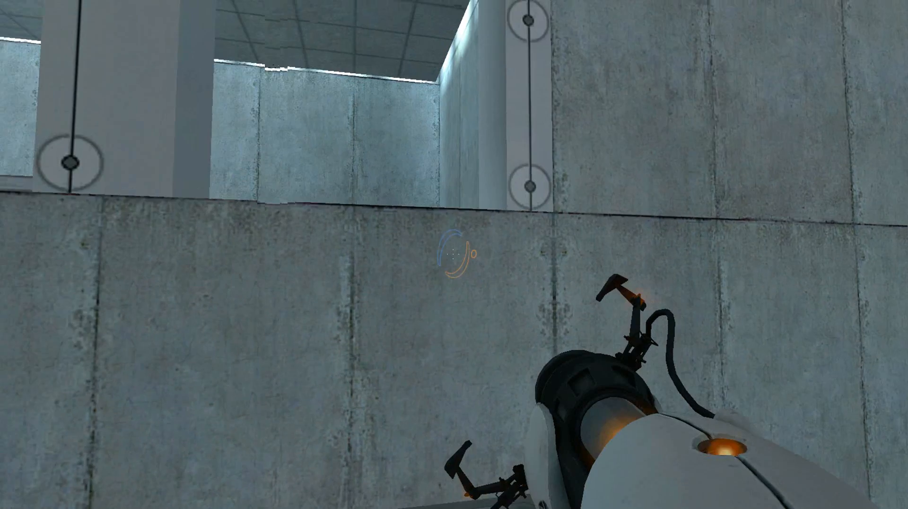
click(455, 254)
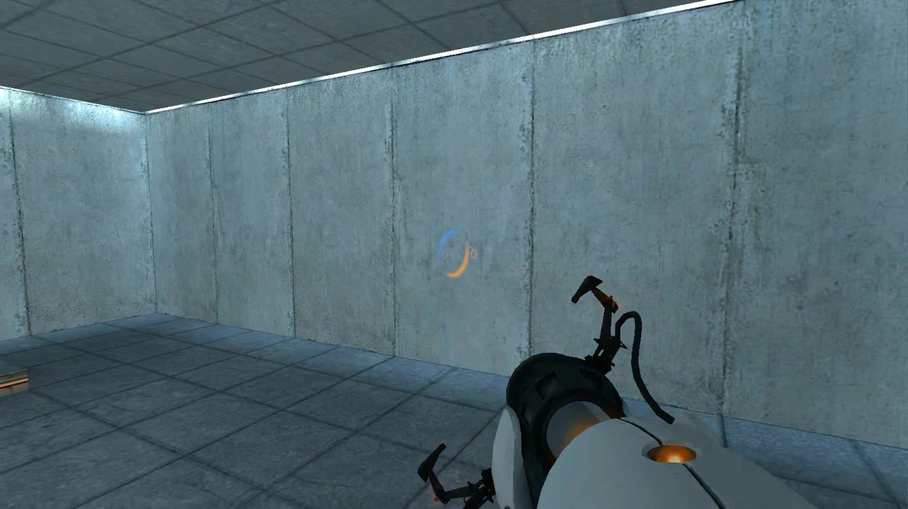
click(454, 250)
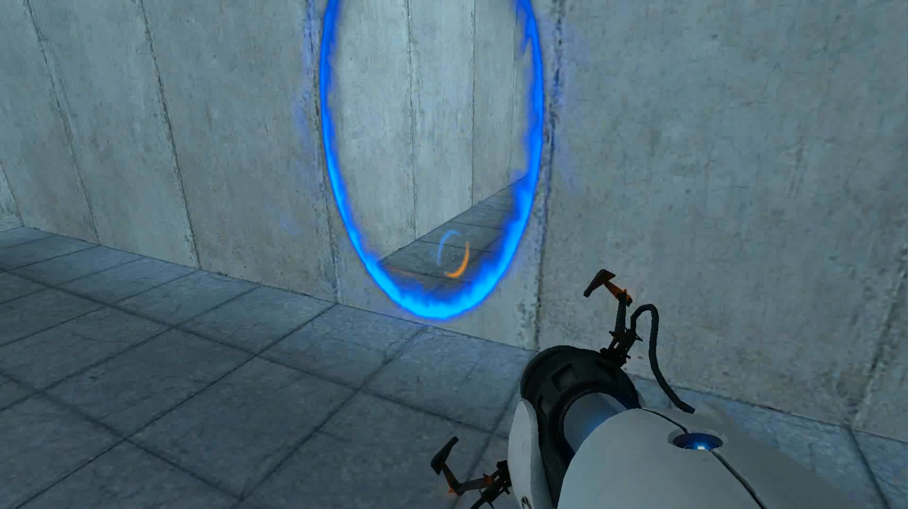